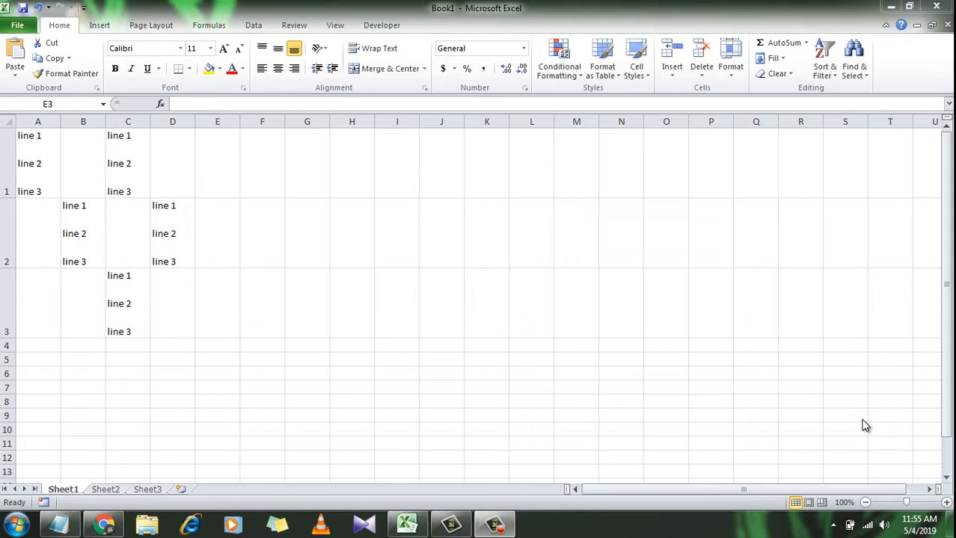
pyautogui.moveTo(791, 356)
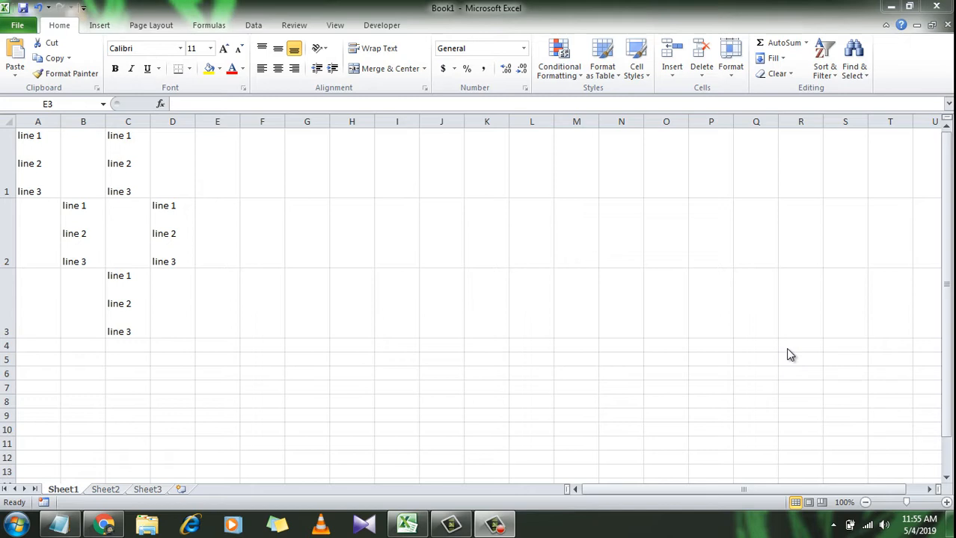
pyautogui.moveTo(788, 354)
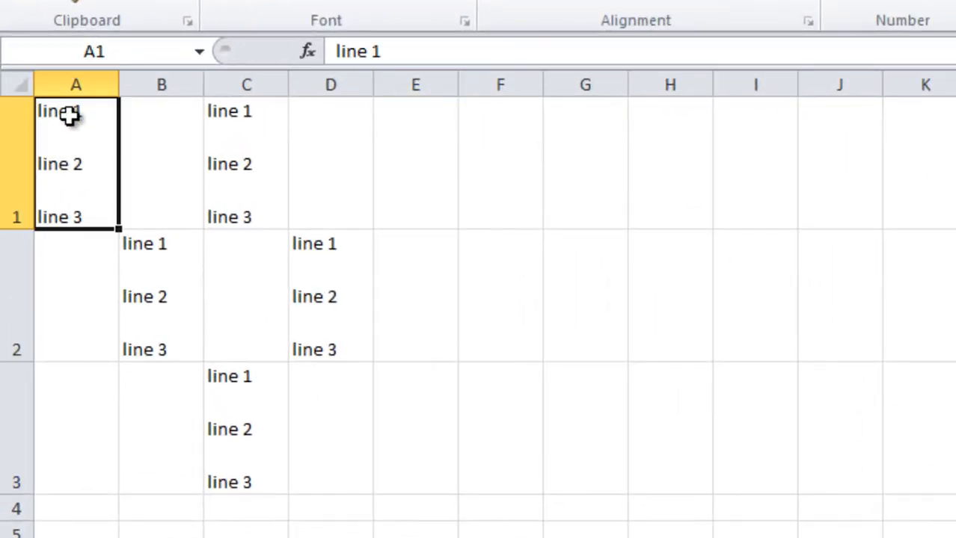
pyautogui.moveTo(104, 142)
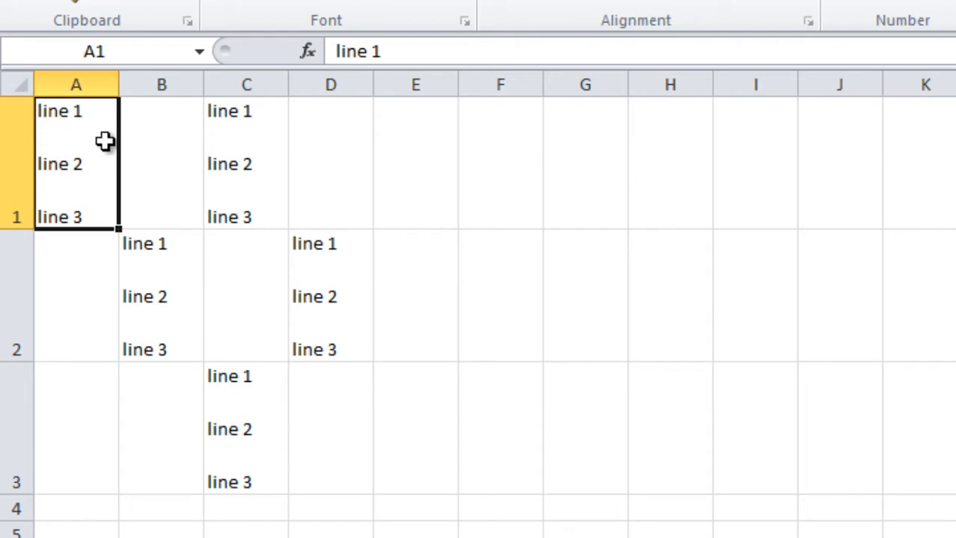
pyautogui.moveTo(75, 187)
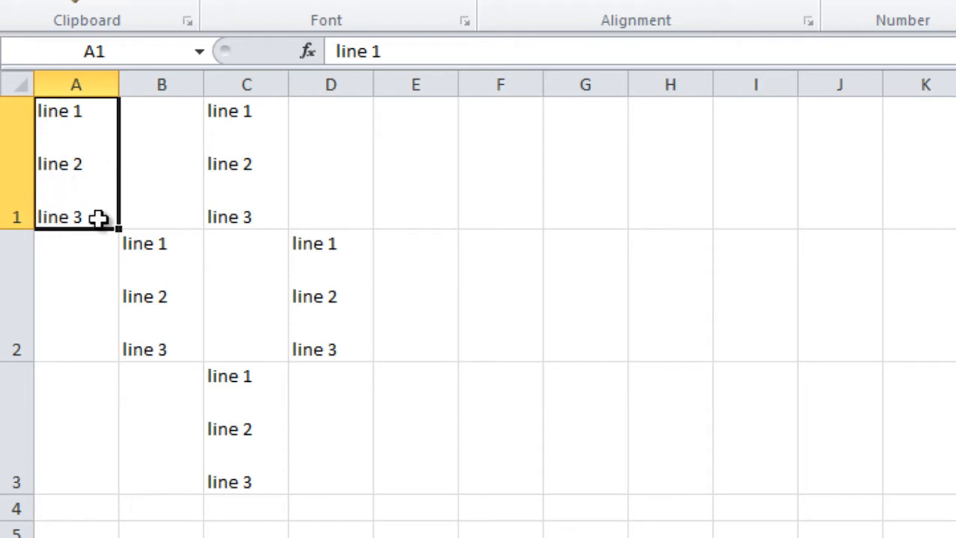
pyautogui.moveTo(198, 163)
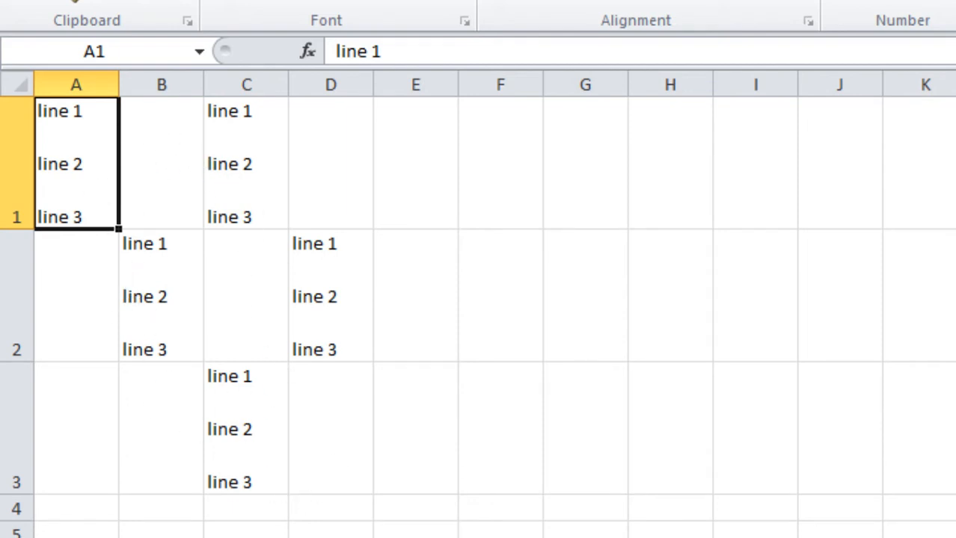
pyautogui.moveTo(357, 474)
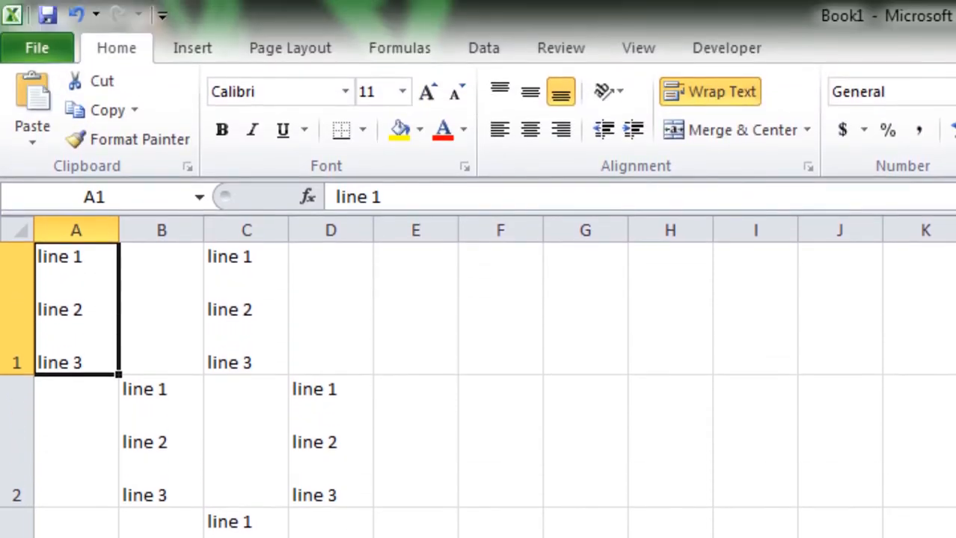
pyautogui.moveTo(771, 105)
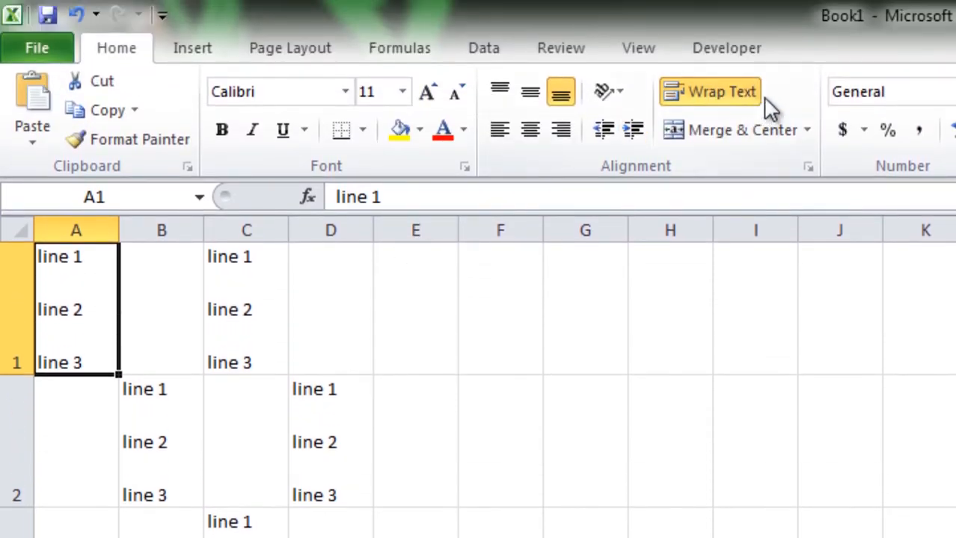
# Step: Insert a new module with the DoubleReturn macro in the VBA editor and run it
pyautogui.click(725, 47)
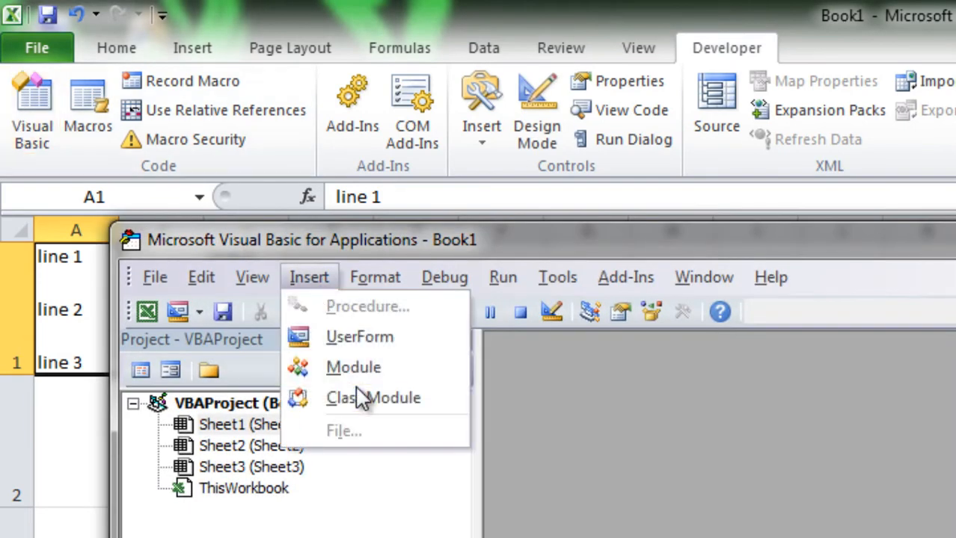
pyautogui.click(353, 367)
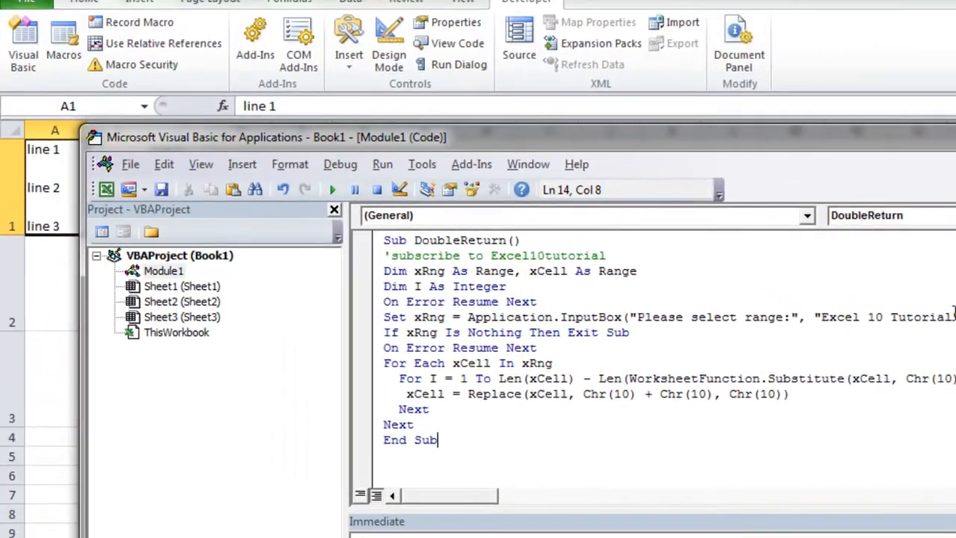
pyautogui.click(332, 189)
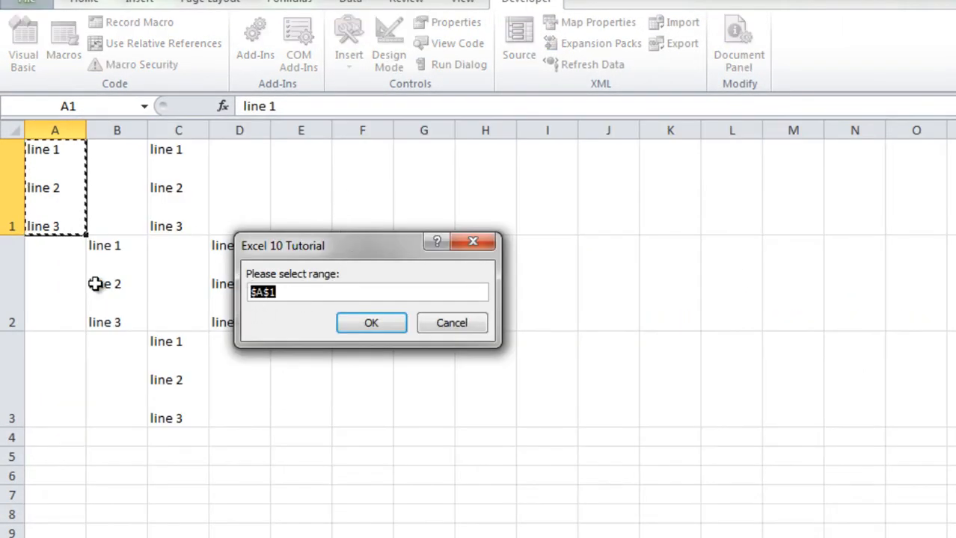
# Step: Select A1:D3 in the macro's range prompt and confirm with OK
pyautogui.moveTo(54, 149); pyautogui.dragTo(178, 419)
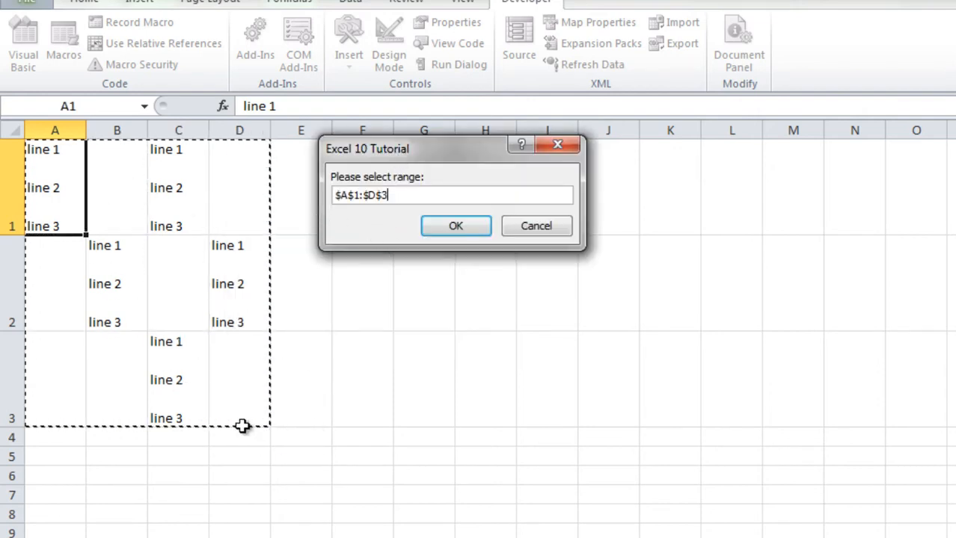
pyautogui.moveTo(425, 269)
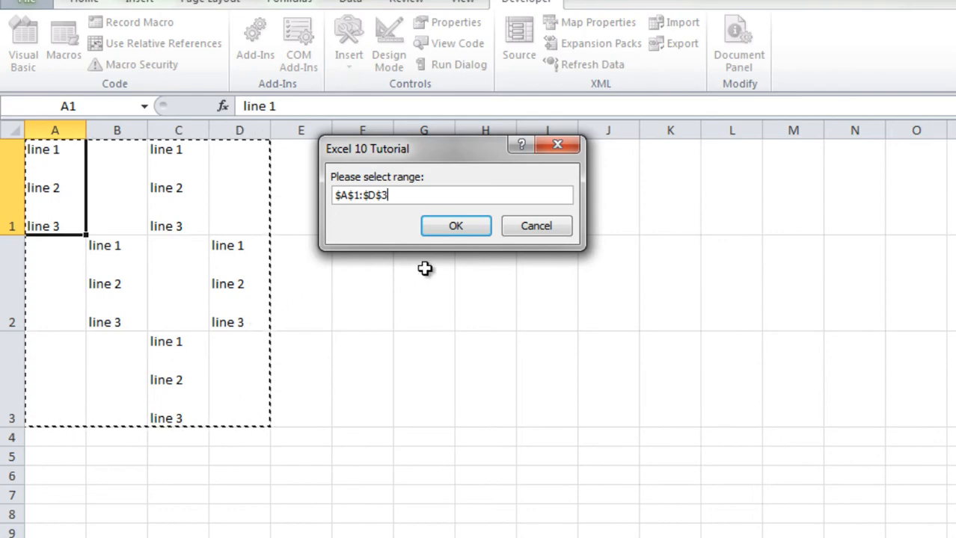
pyautogui.click(456, 226)
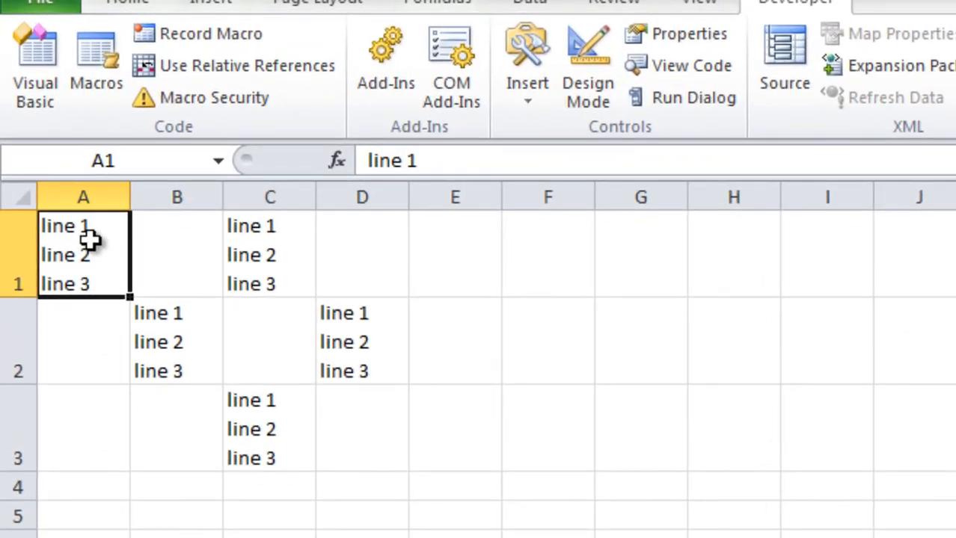
pyautogui.moveTo(262, 363)
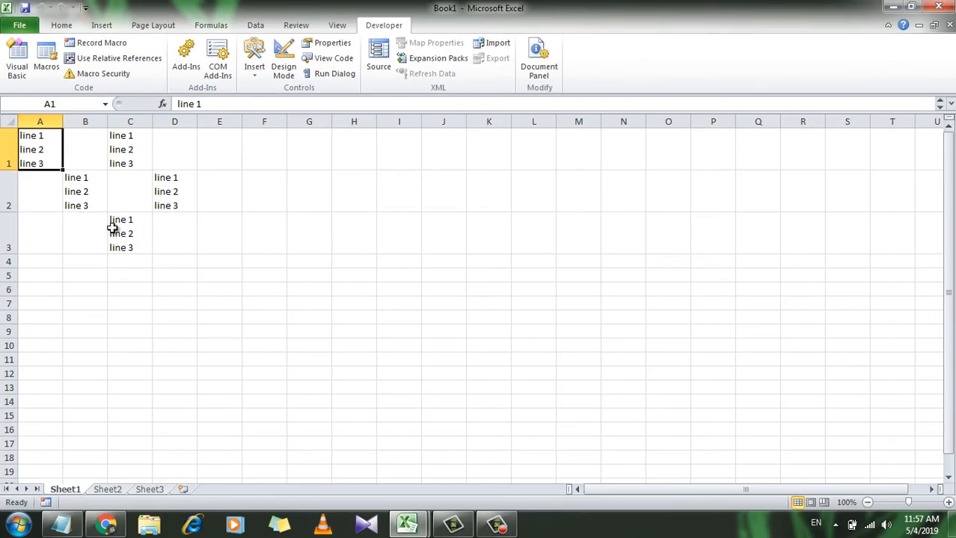
pyautogui.click(219, 233)
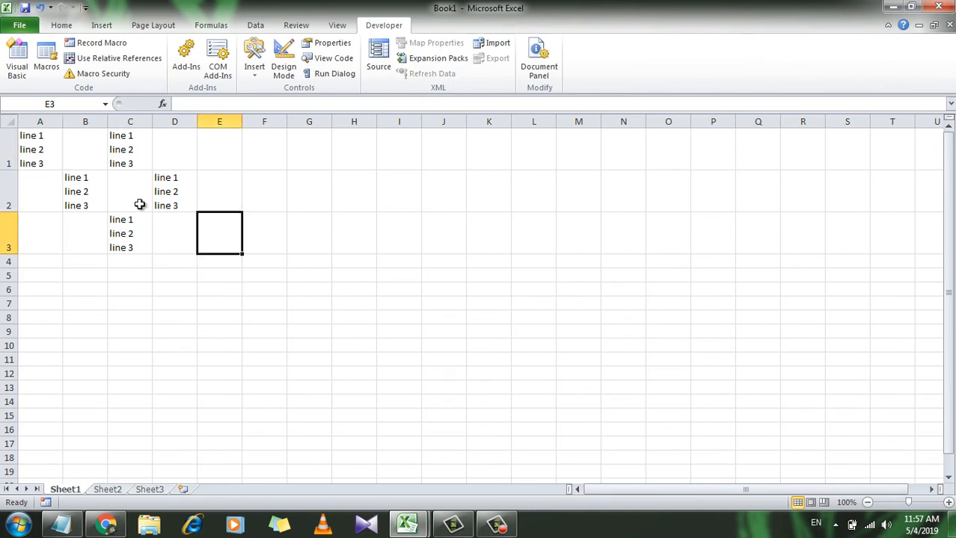
pyautogui.moveTo(19, 139)
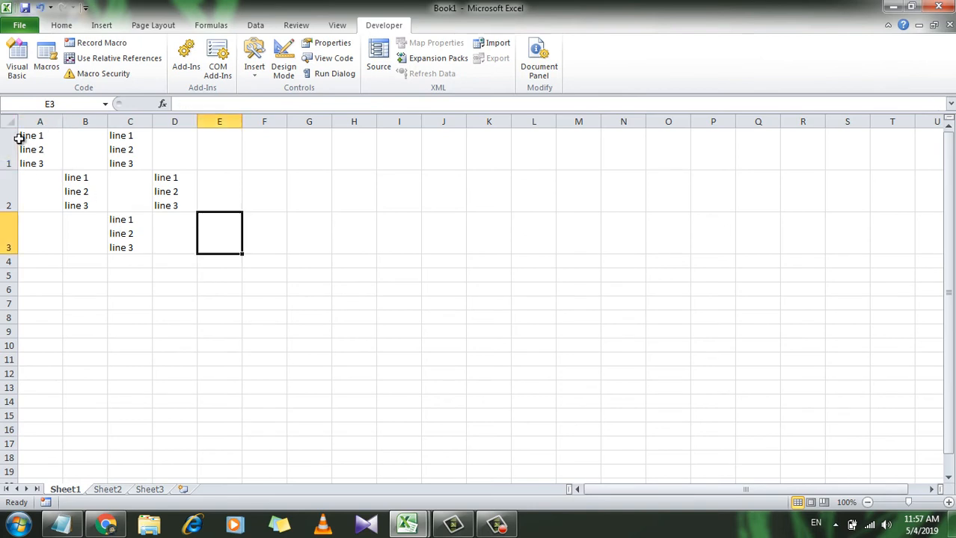
pyautogui.moveTo(137, 261)
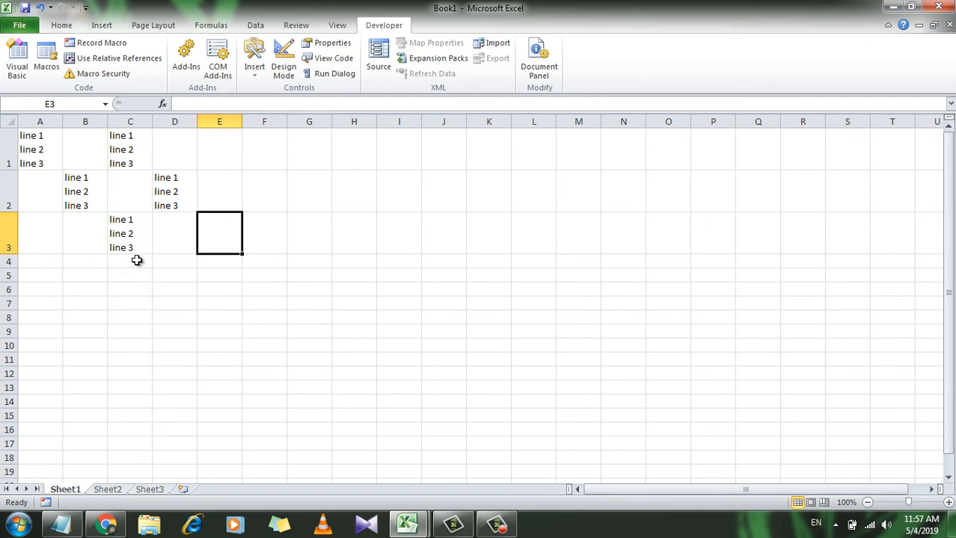
pyautogui.moveTo(179, 234)
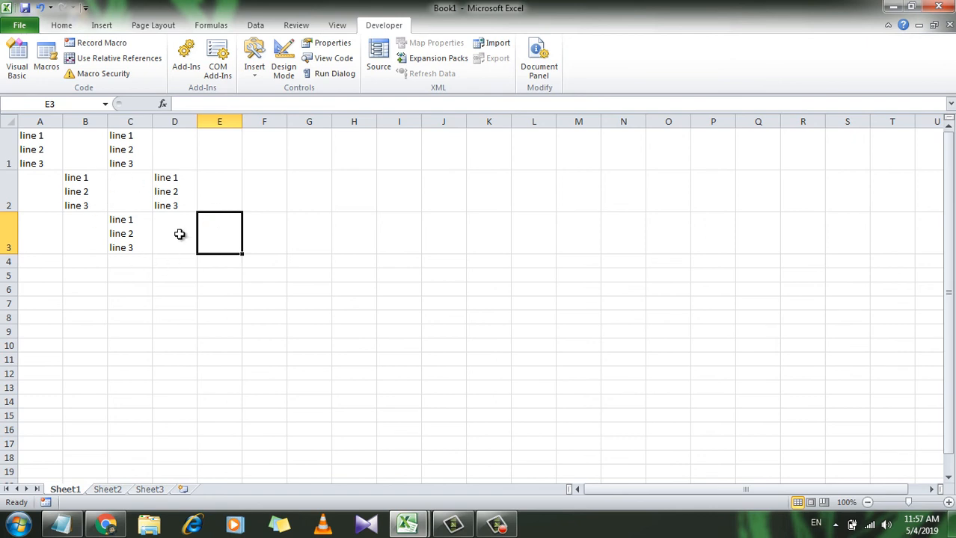